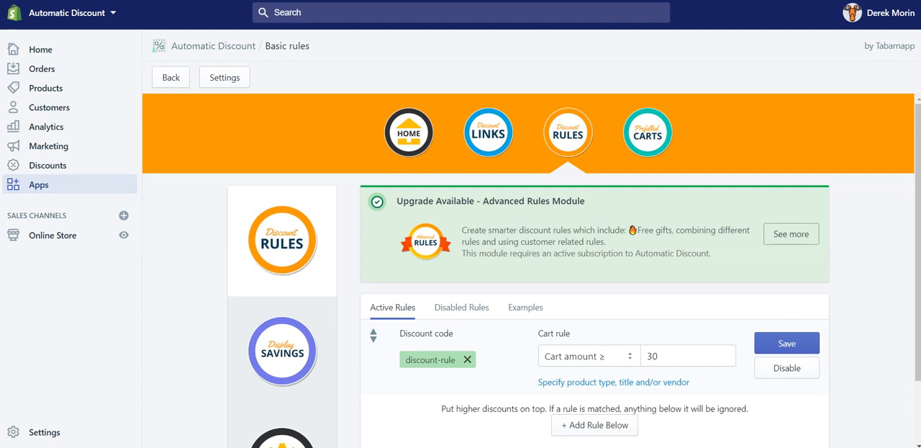
{"action": "mouse_move", "coordinate": [536, 200]}
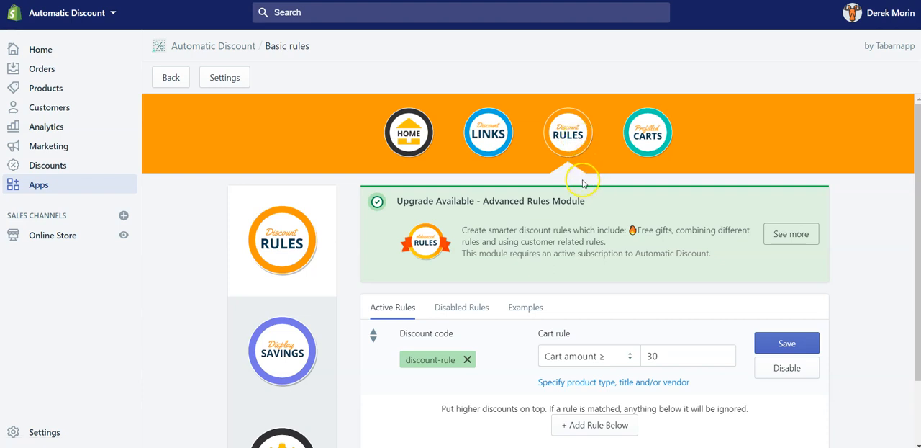
{"action": "mouse_move", "coordinate": [373, 215]}
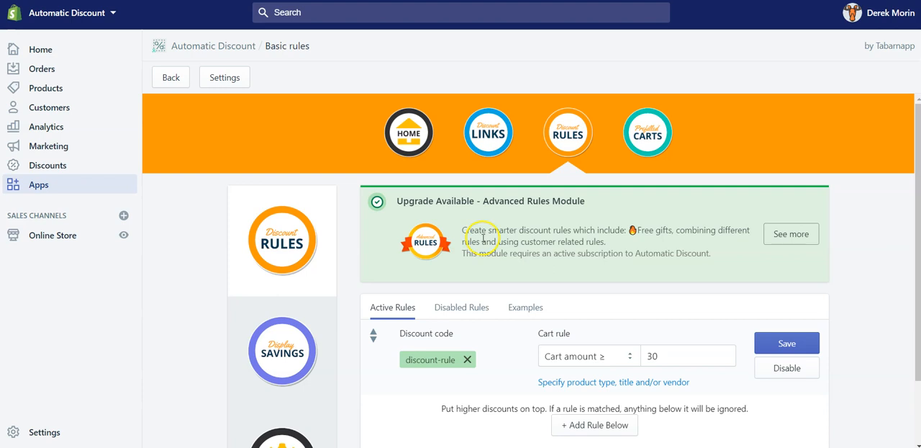
{"action": "mouse_move", "coordinate": [482, 238]}
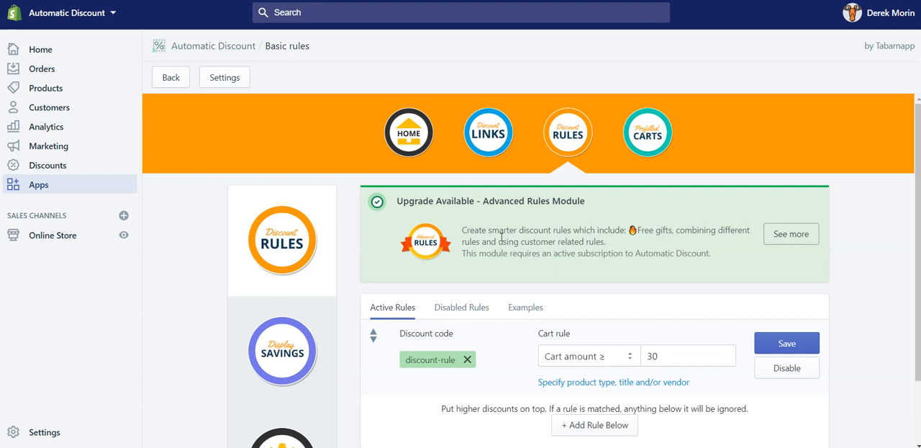
{"action": "mouse_move", "coordinate": [554, 247]}
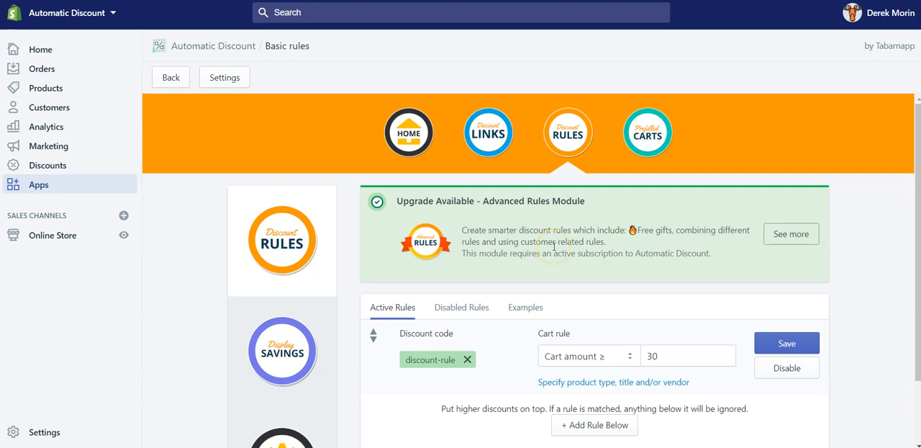
{"action": "mouse_move", "coordinate": [516, 234]}
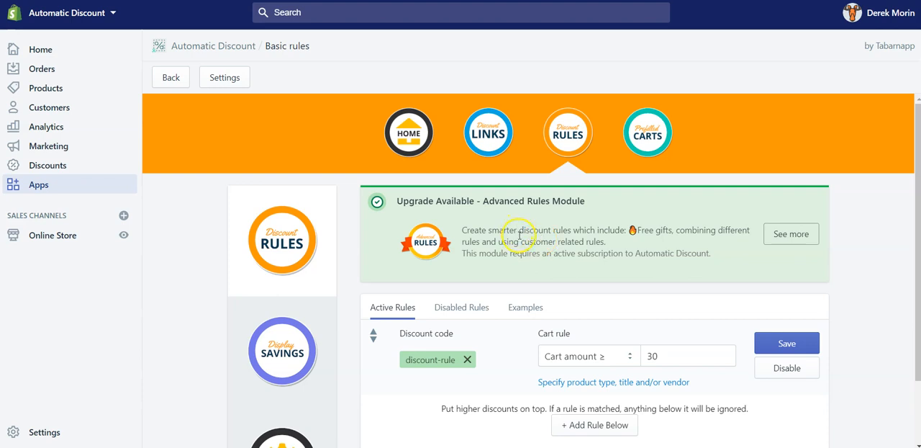
Step: Reach the Advanced Discount Rules list and begin a blank rule with 'Apply a discount code' as benefit
{"action": "scroll", "scroll_direction": "down", "scroll_amount": 3}
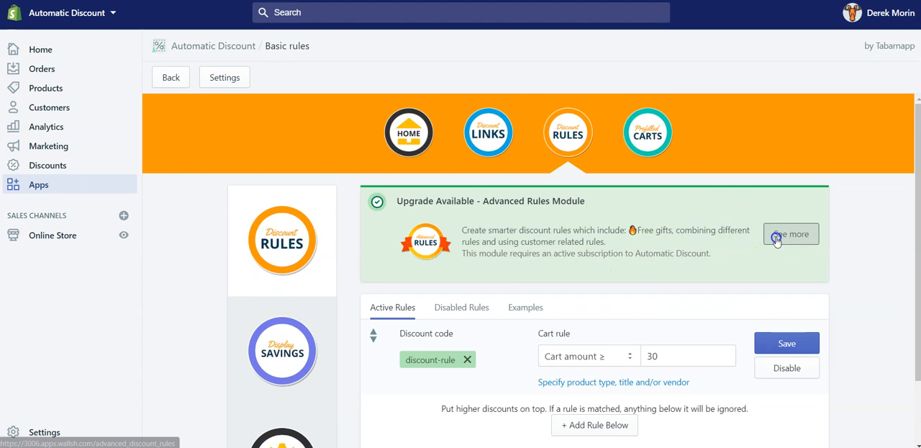
{"action": "left_click", "coordinate": [791, 233]}
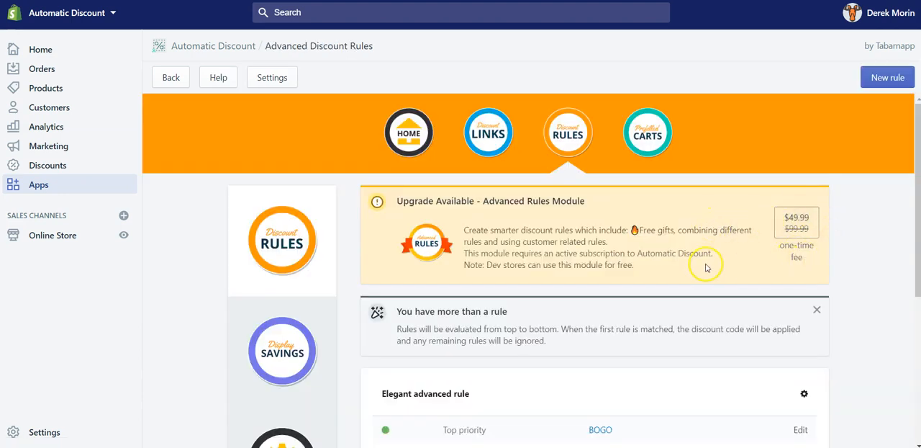
{"action": "scroll", "scroll_direction": "down", "scroll_amount": 3}
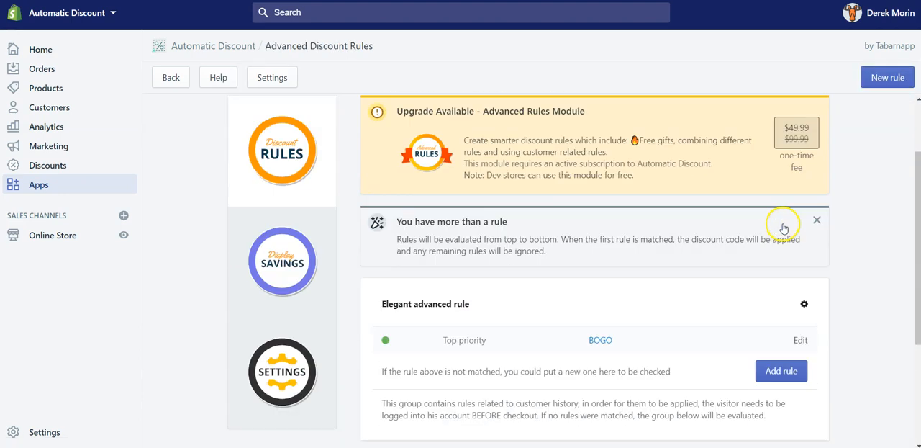
{"action": "scroll", "scroll_direction": "down", "scroll_amount": 3}
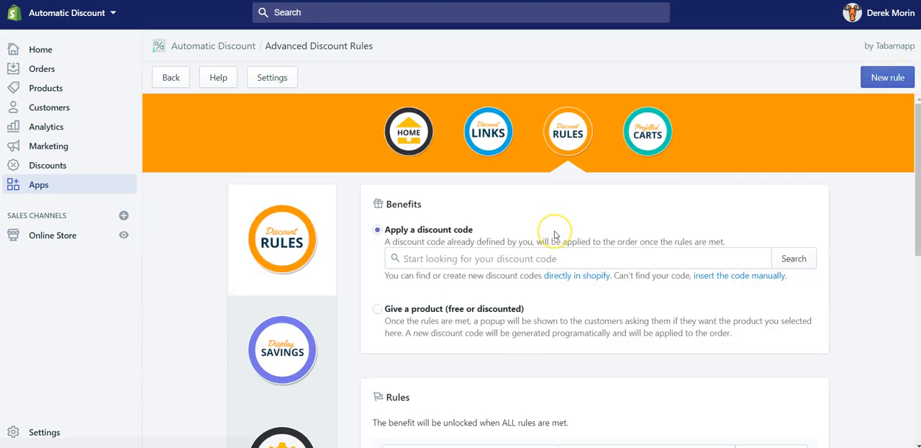
{"action": "left_click", "coordinate": [888, 77]}
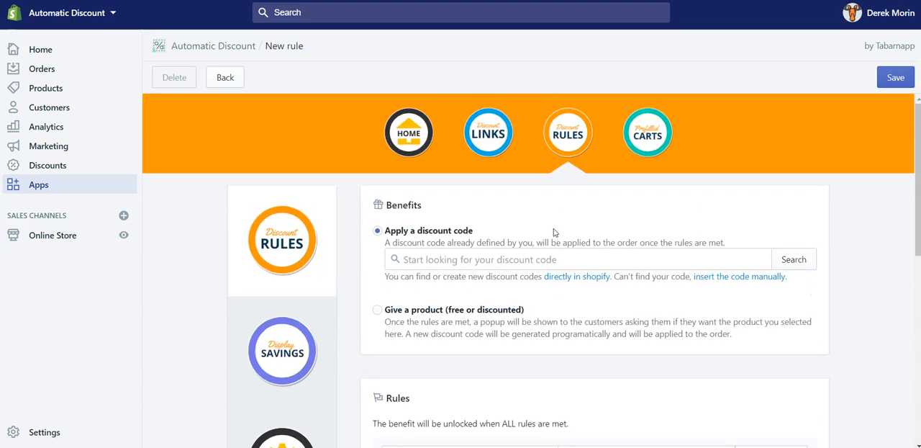
{"action": "mouse_move", "coordinate": [564, 222]}
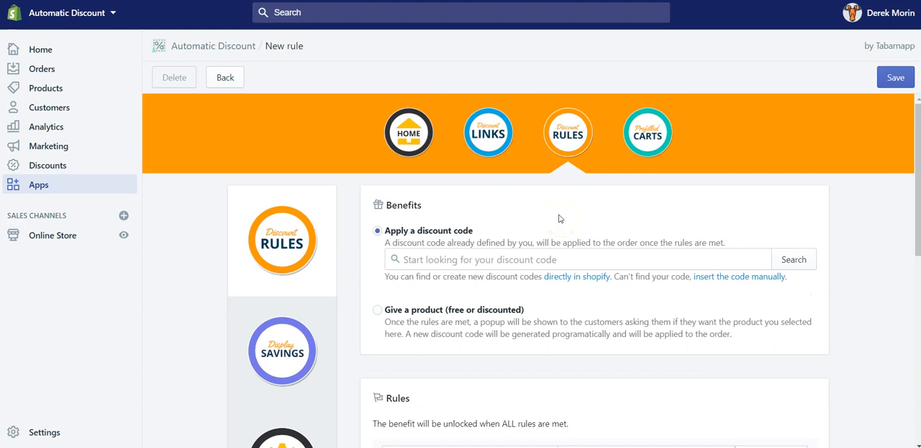
{"action": "mouse_move", "coordinate": [495, 133]}
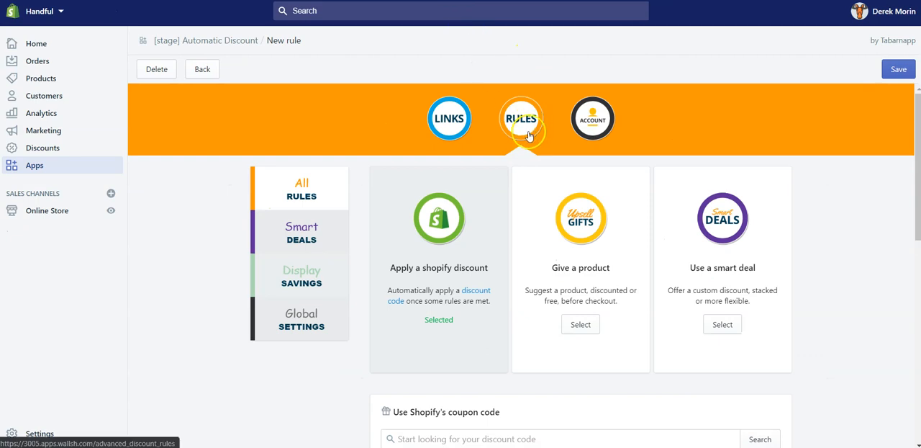
{"action": "mouse_move", "coordinate": [494, 123]}
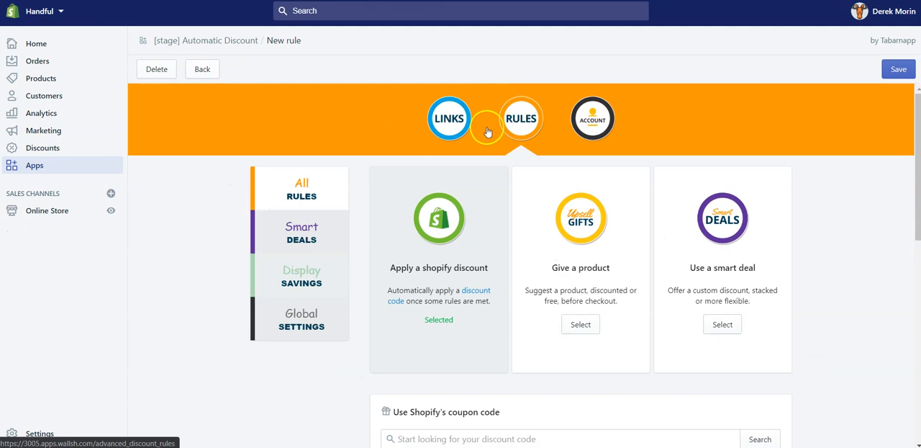
{"action": "mouse_move", "coordinate": [520, 129]}
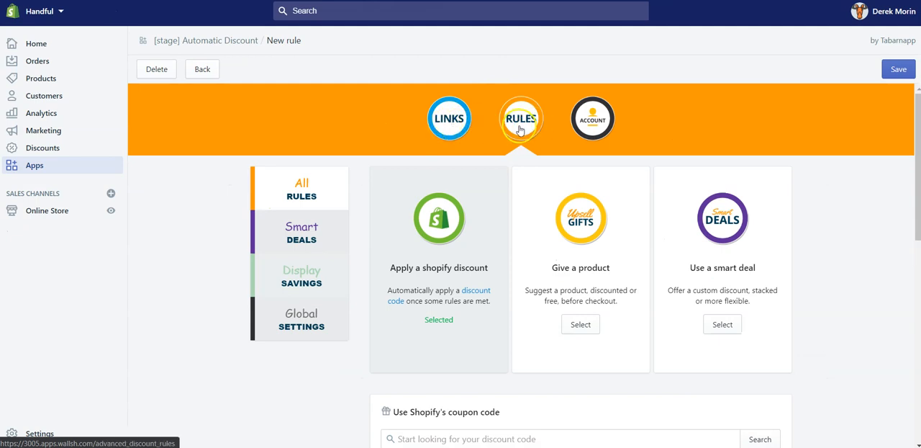
{"action": "mouse_move", "coordinate": [520, 118]}
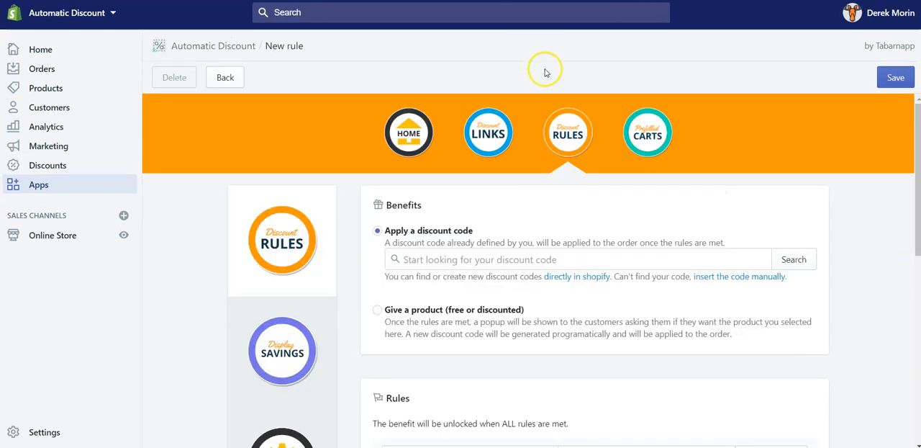
{"action": "mouse_move", "coordinate": [604, 189]}
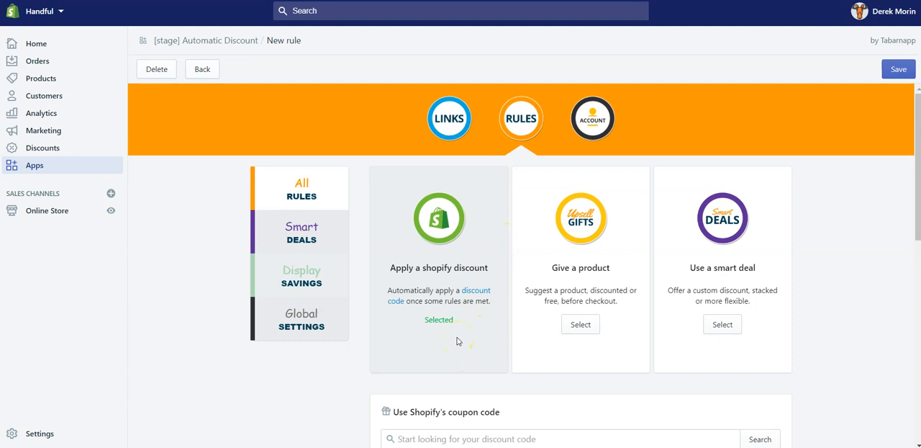
{"action": "mouse_move", "coordinate": [566, 270]}
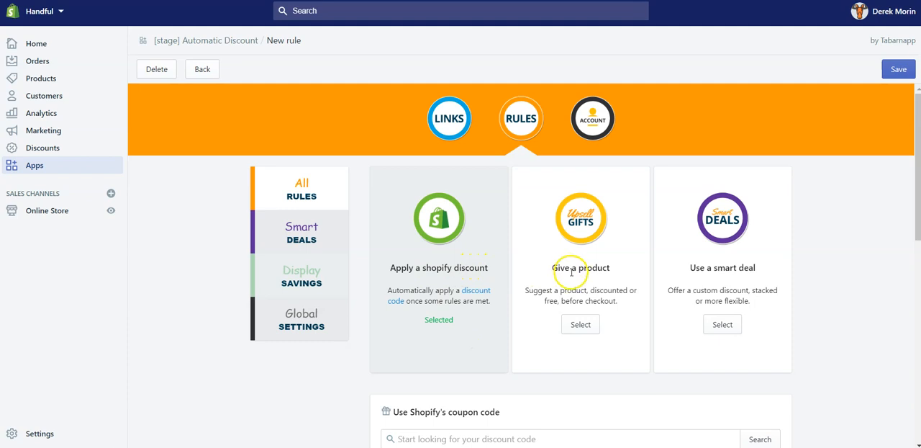
{"action": "mouse_move", "coordinate": [583, 277]}
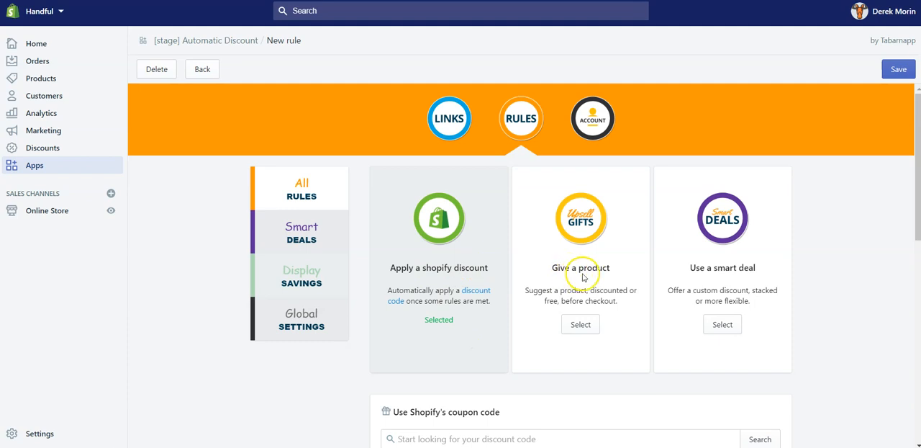
{"action": "mouse_move", "coordinate": [647, 252]}
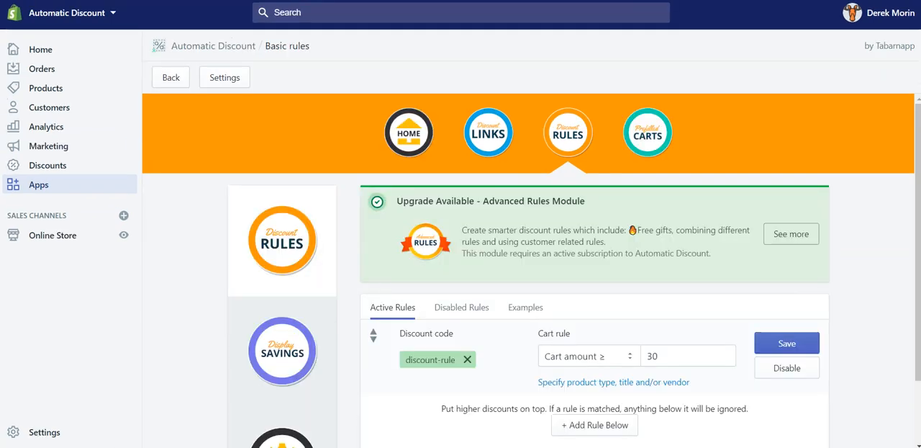
Step: Scroll down the Basic rules page where the cart amount ≥ 30 rule remains the only active one
{"action": "scroll", "scroll_direction": "down", "scroll_amount": 3}
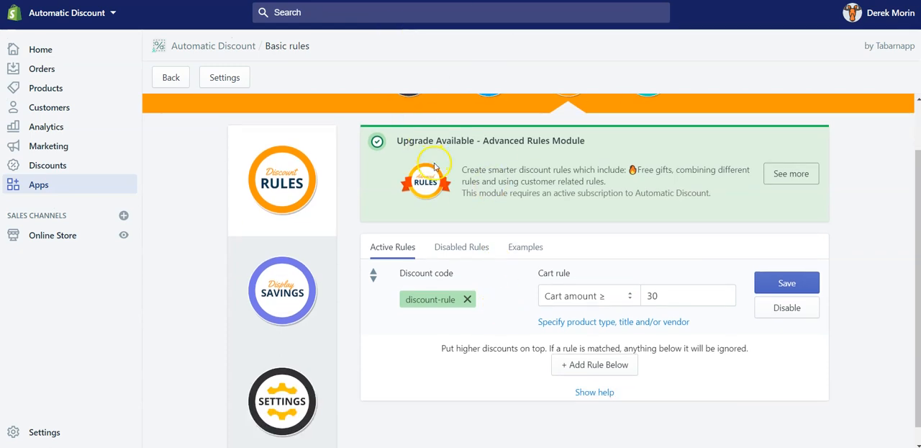
{"action": "mouse_move", "coordinate": [500, 279]}
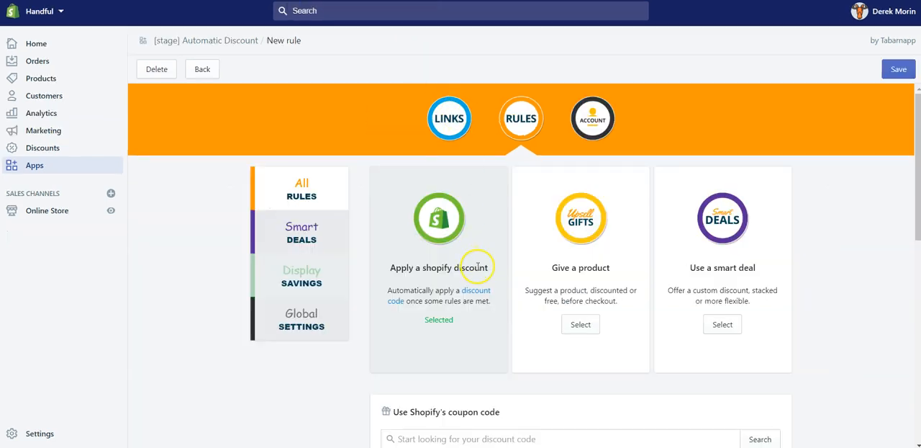
Step: Choose the 10-off Shopify code as the benefit and set the Total cart amount condition to 100
{"action": "scroll", "scroll_direction": "down", "scroll_amount": 3}
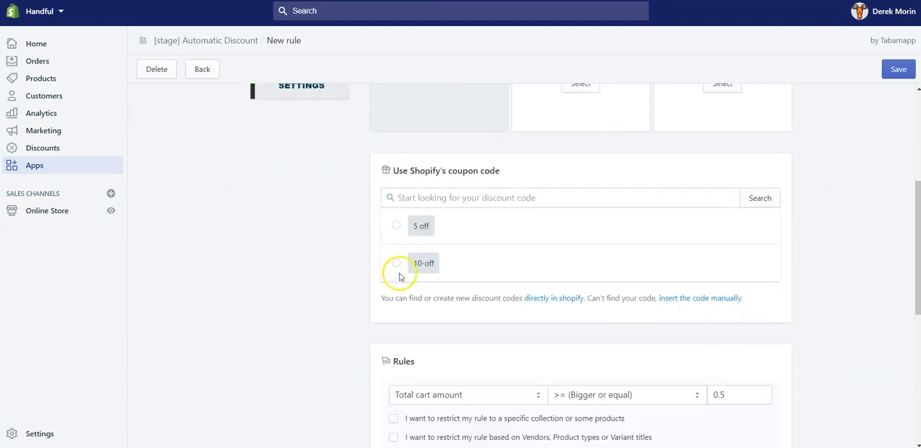
{"action": "left_click", "coordinate": [396, 263]}
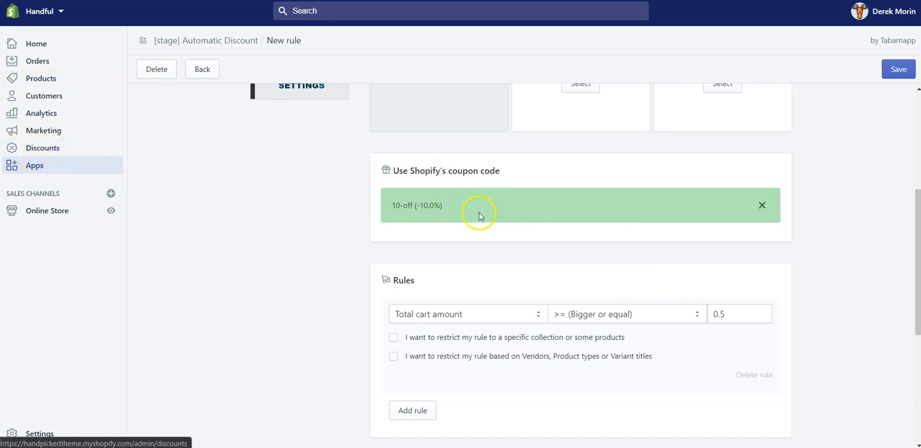
{"action": "scroll", "scroll_direction": "down", "scroll_amount": 3}
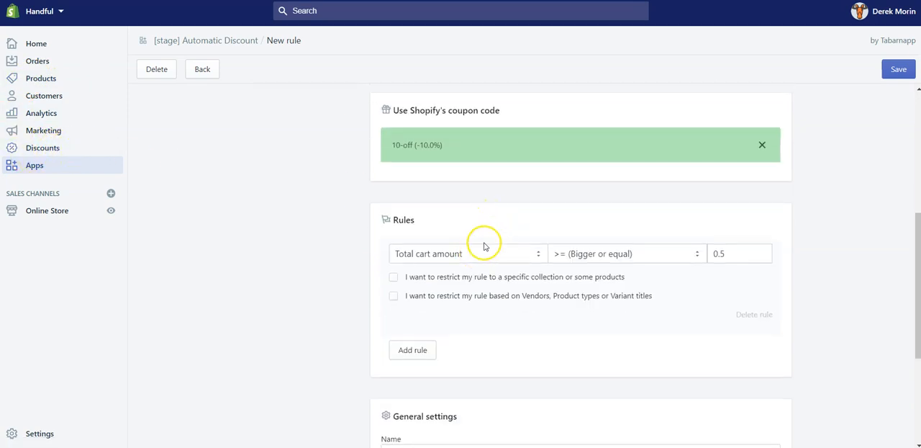
{"action": "left_click", "coordinate": [412, 350]}
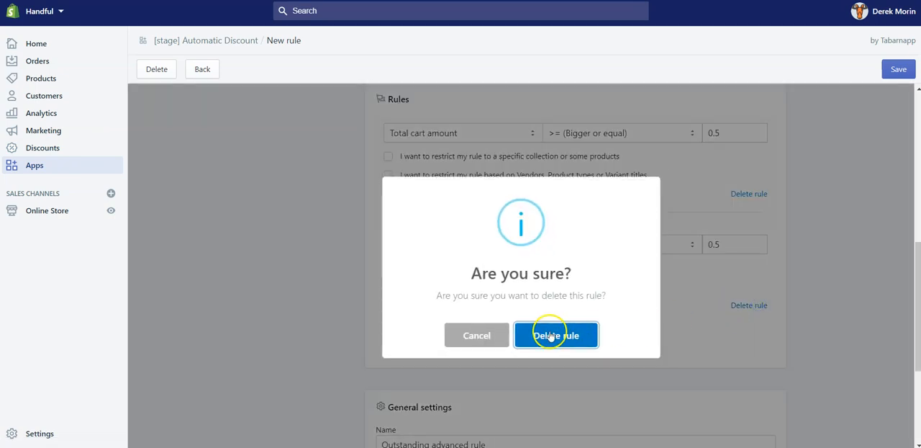
{"action": "left_click", "coordinate": [555, 334]}
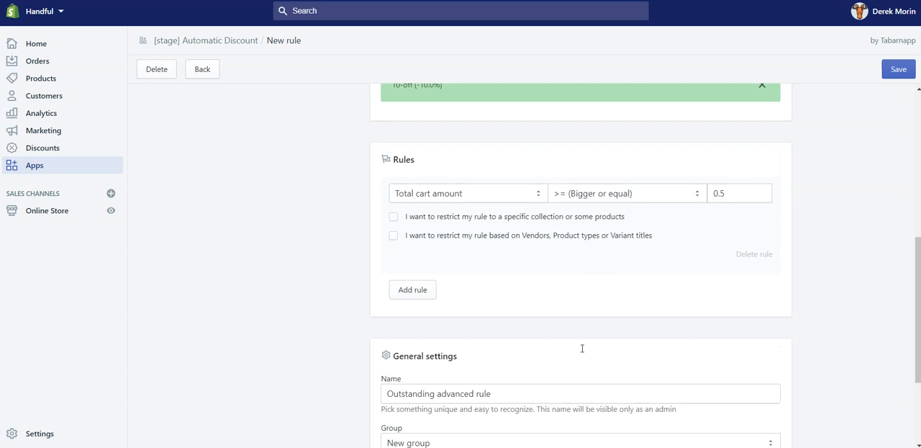
{"action": "mouse_move", "coordinate": [583, 346]}
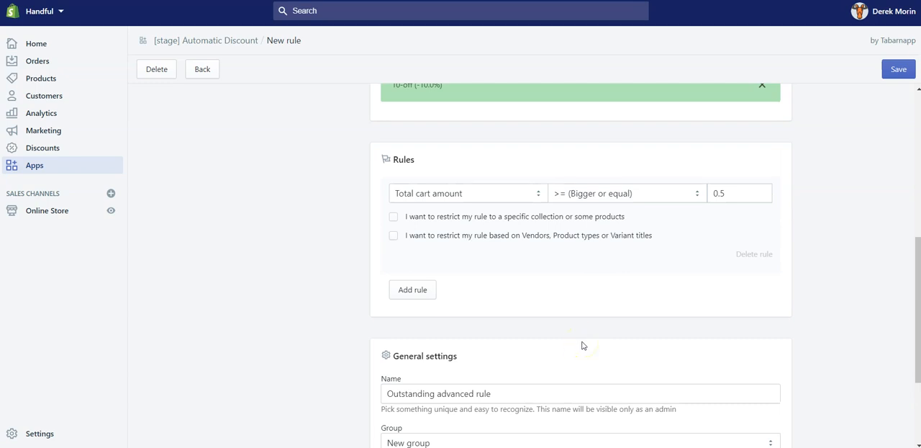
{"action": "scroll", "scroll_direction": "up", "scroll_amount": 3}
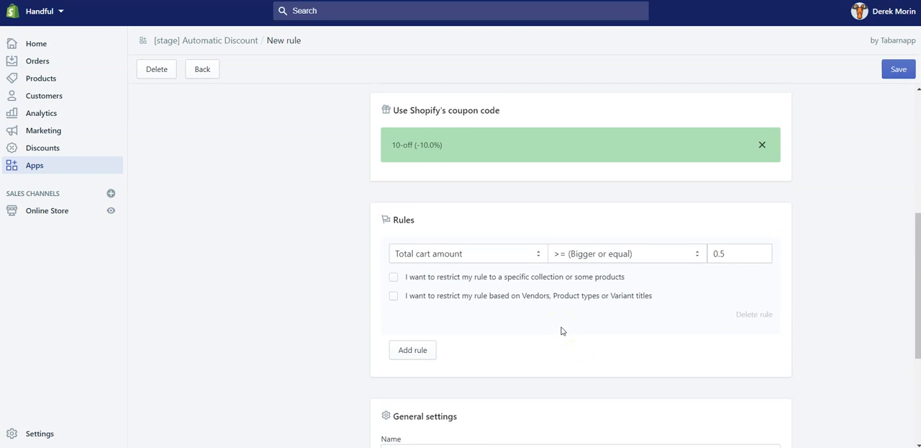
{"action": "scroll", "scroll_direction": "down", "scroll_amount": 3}
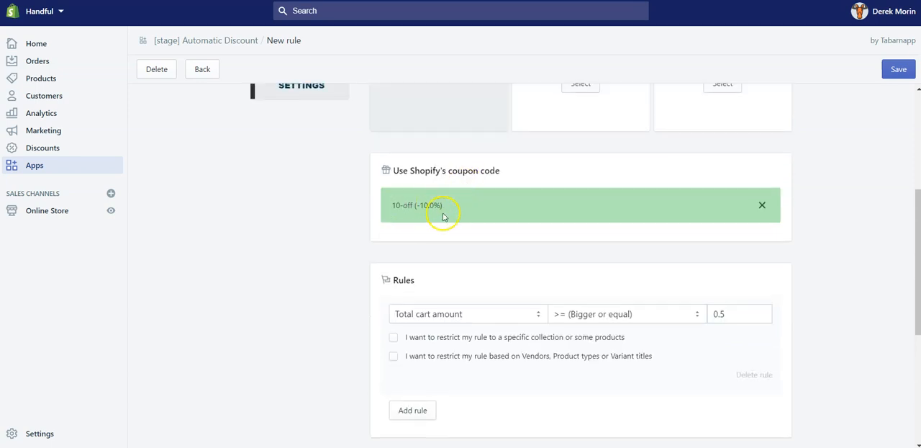
{"action": "mouse_move", "coordinate": [447, 225]}
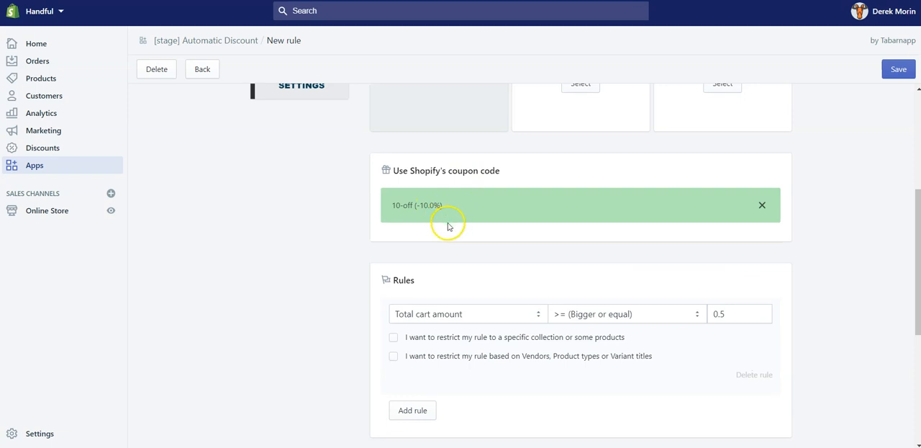
{"action": "scroll", "scroll_direction": "down", "scroll_amount": 3}
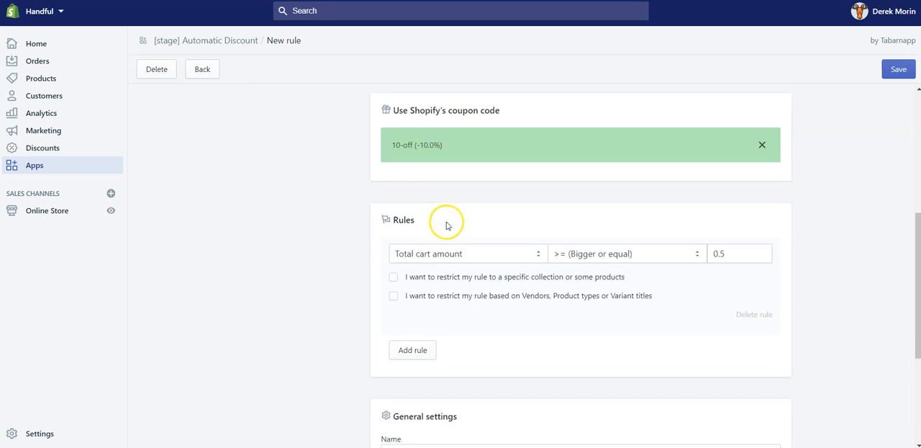
{"action": "scroll", "scroll_direction": "down", "scroll_amount": 3}
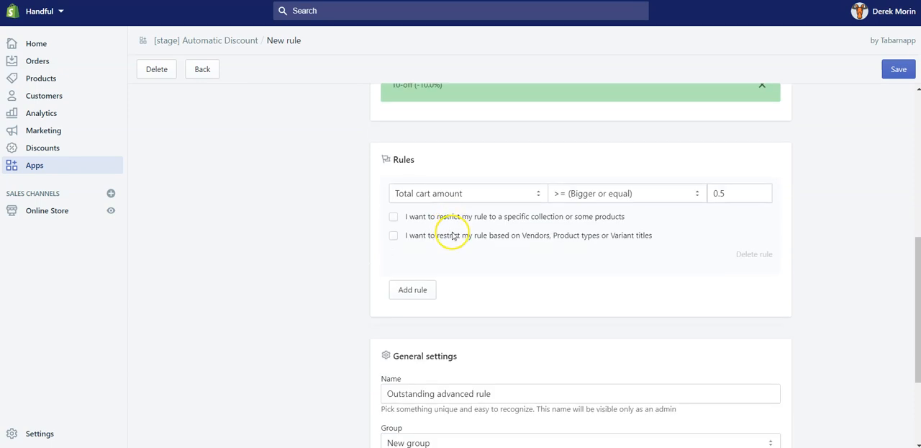
{"action": "mouse_move", "coordinate": [460, 235]}
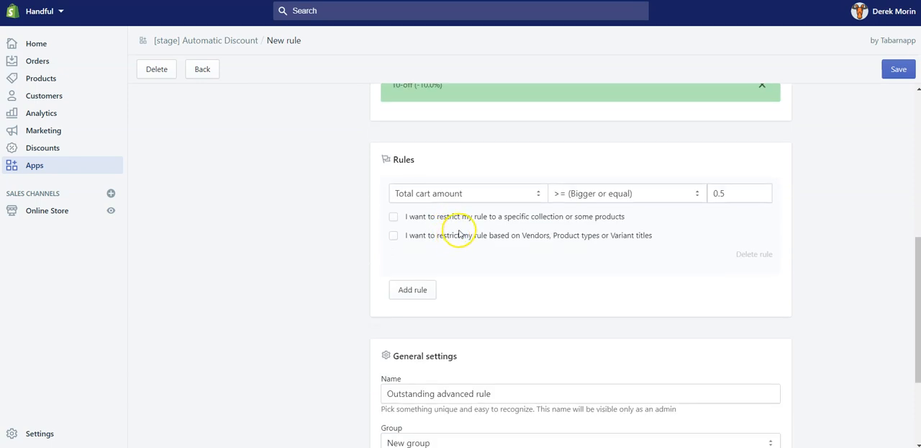
{"action": "mouse_move", "coordinate": [447, 227]}
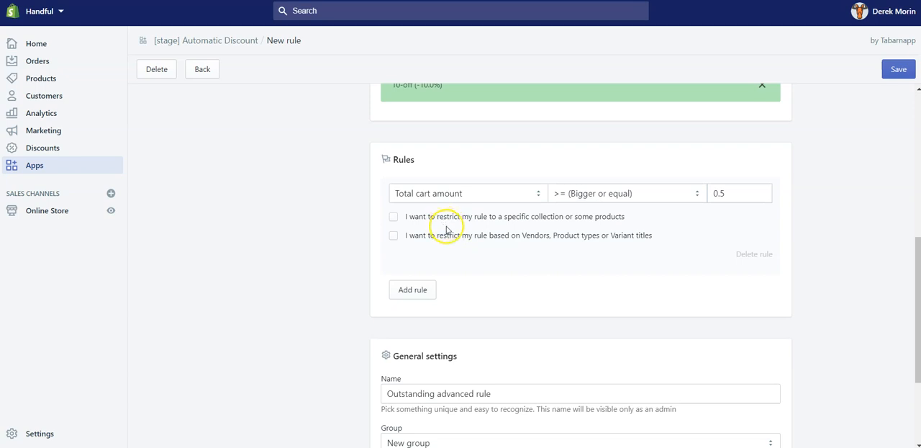
{"action": "left_click", "coordinate": [734, 193]}
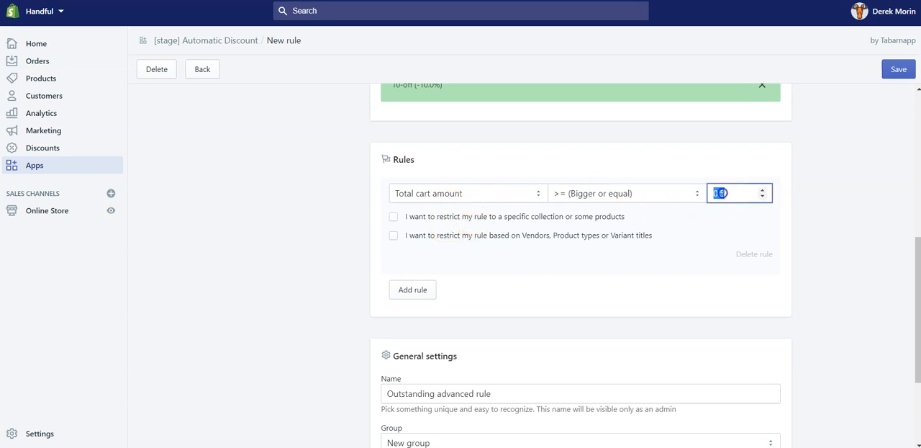
{"action": "type", "text": "100"}
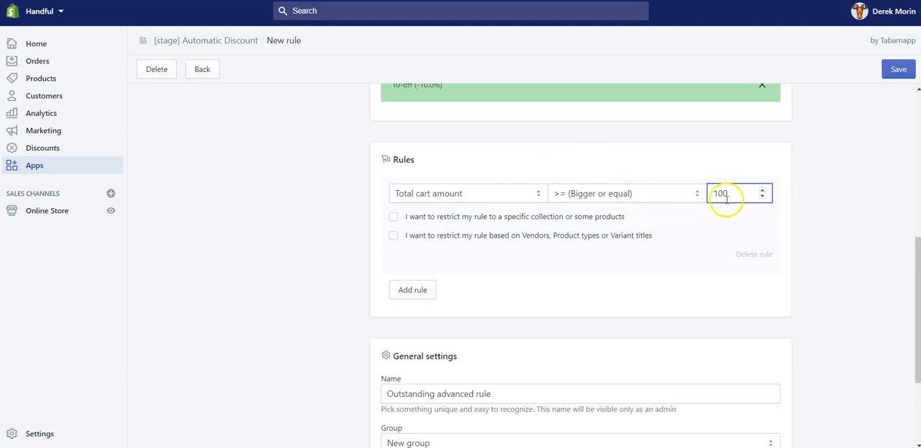
Step: Add a second condition: Number of items in cart >= 1, restricted to Winning Product
{"action": "left_click", "coordinate": [412, 290]}
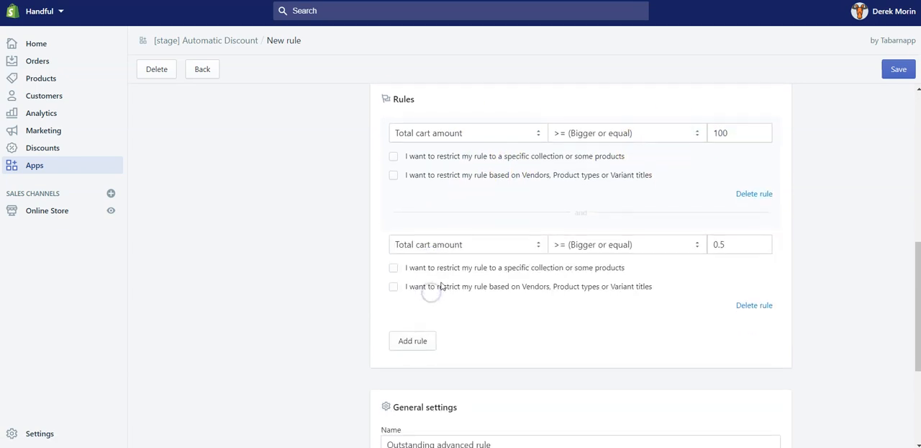
{"action": "left_click", "coordinate": [467, 243]}
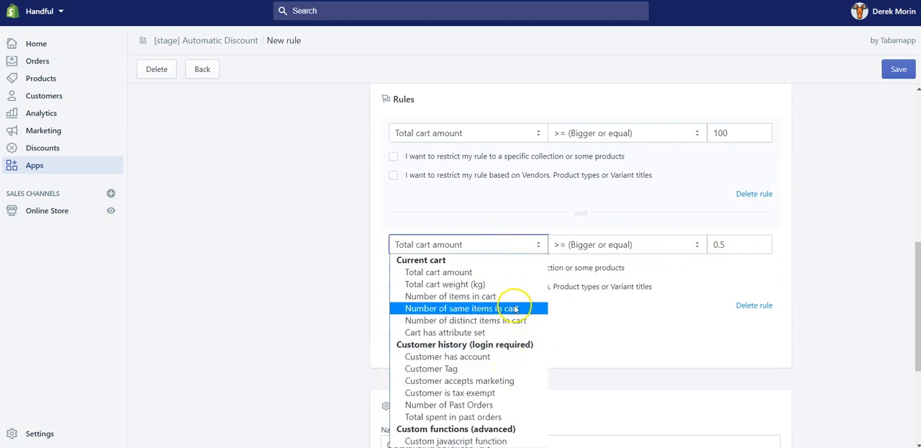
{"action": "left_click", "coordinate": [450, 296]}
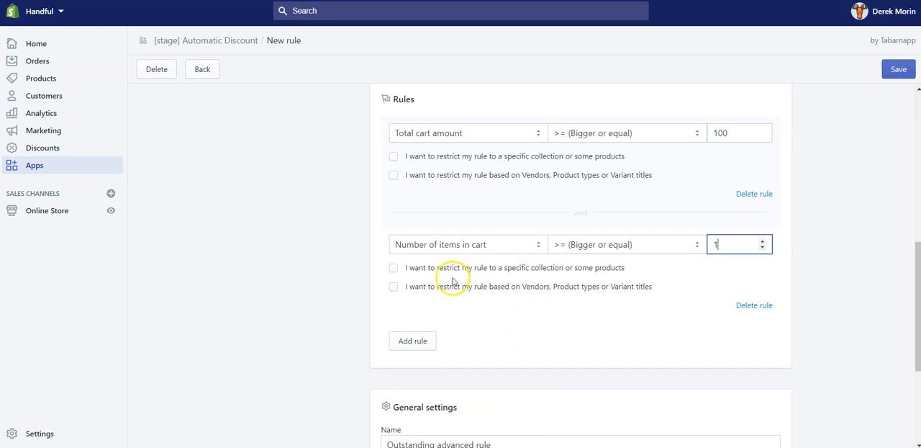
{"action": "left_click", "coordinate": [394, 267]}
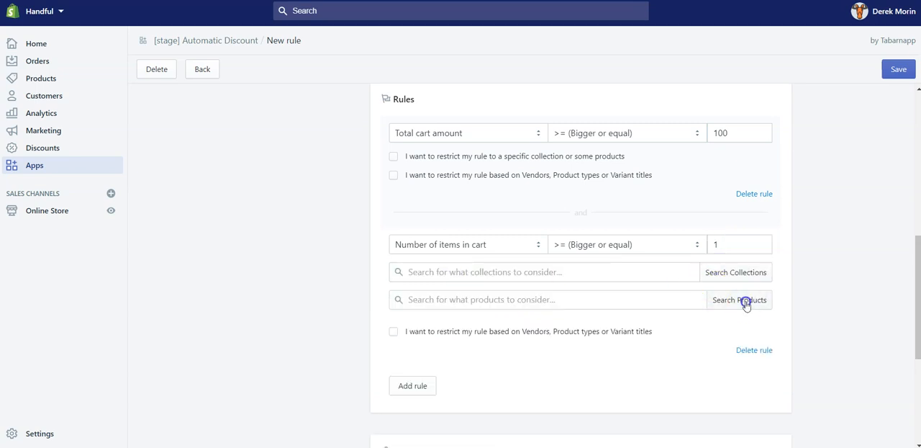
{"action": "left_click", "coordinate": [739, 299]}
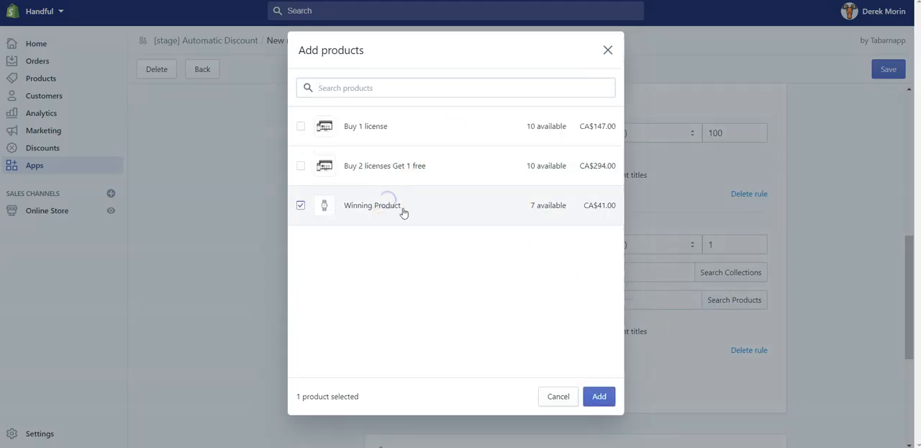
{"action": "mouse_move", "coordinate": [595, 344]}
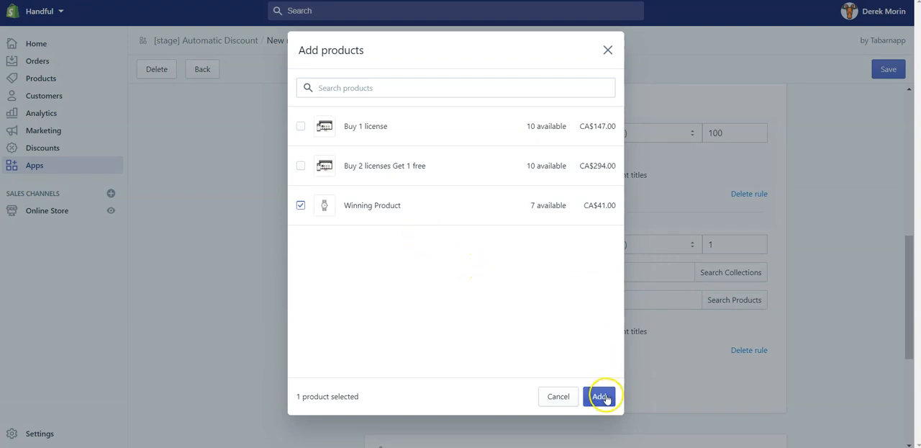
{"action": "left_click", "coordinate": [602, 396]}
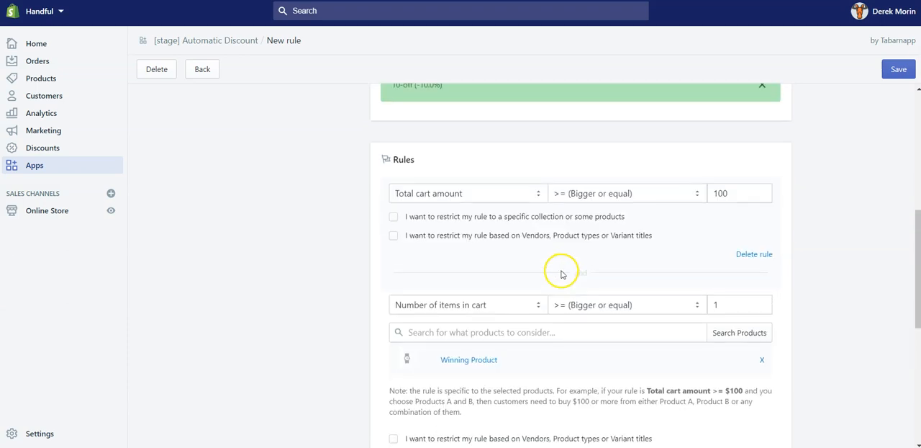
{"action": "mouse_move", "coordinate": [657, 390]}
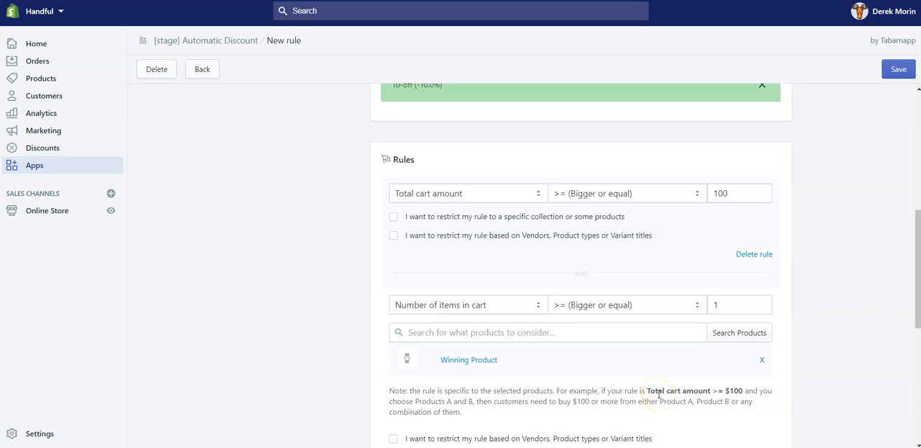
{"action": "scroll", "scroll_direction": "down", "scroll_amount": 3}
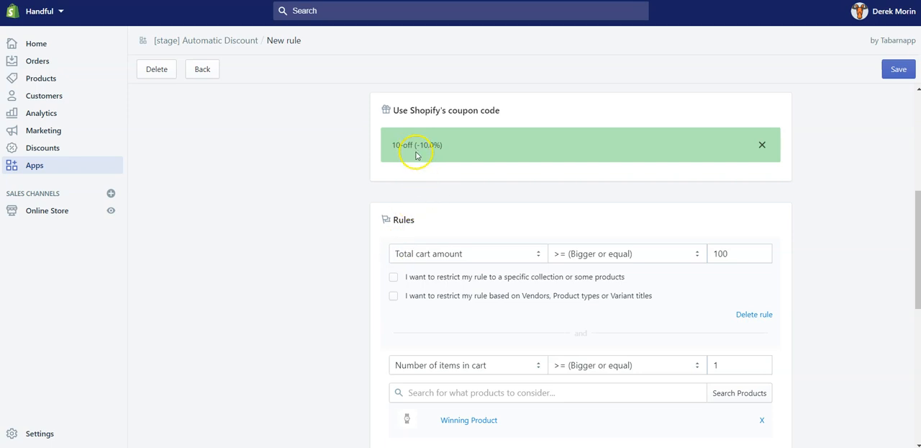
{"action": "mouse_move", "coordinate": [452, 152]}
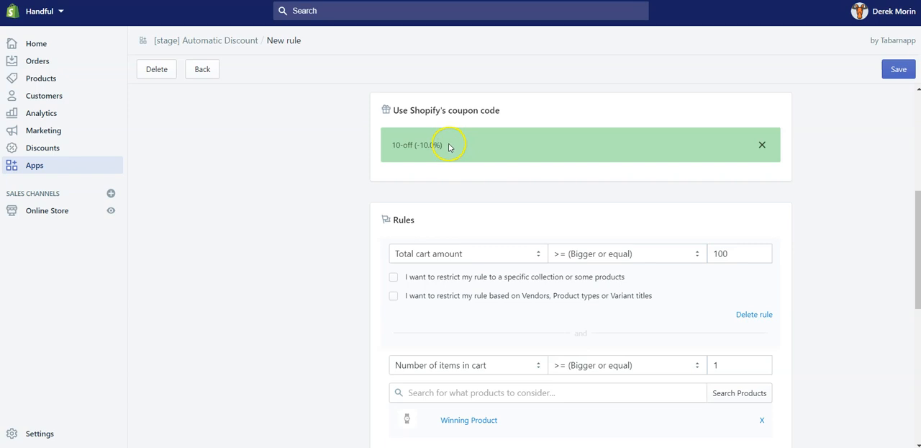
{"action": "scroll", "scroll_direction": "down", "scroll_amount": 3}
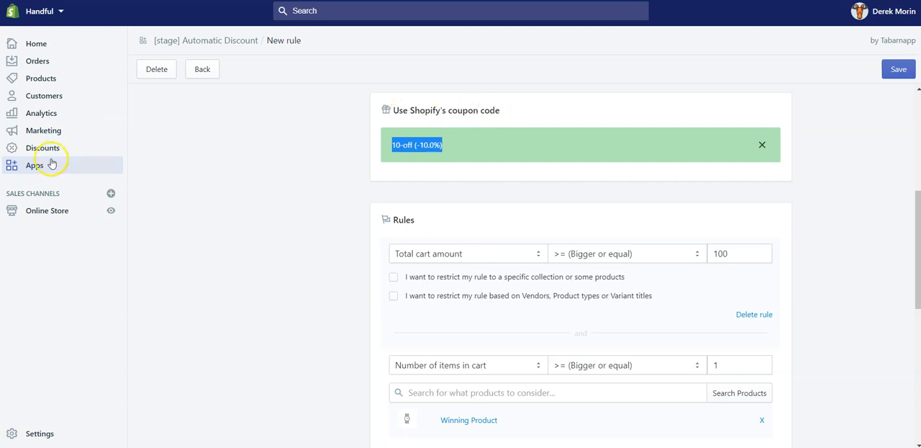
{"action": "right_click", "coordinate": [42, 147]}
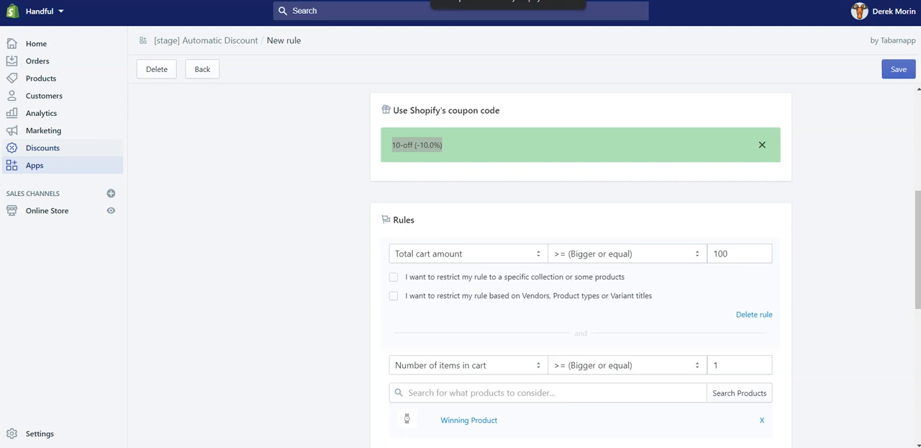
Step: Review the 10-off code in Discounts: 10% off the entire order for everyone
{"action": "left_click", "coordinate": [202, 69]}
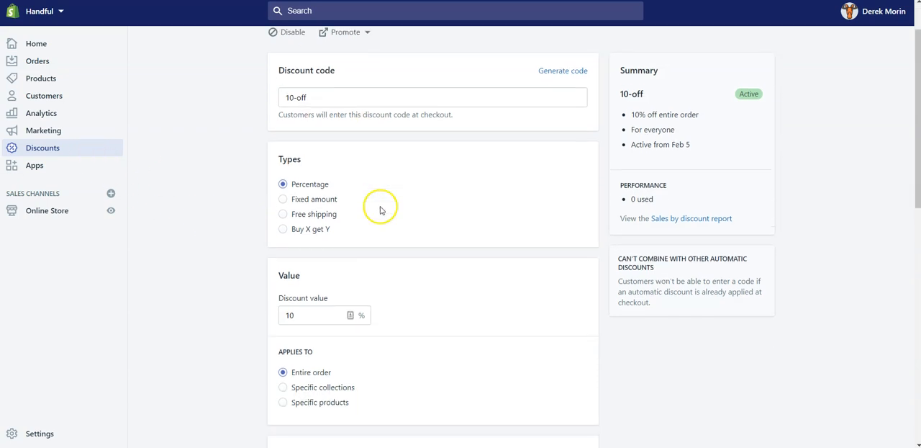
{"action": "scroll", "scroll_direction": "down", "scroll_amount": 3}
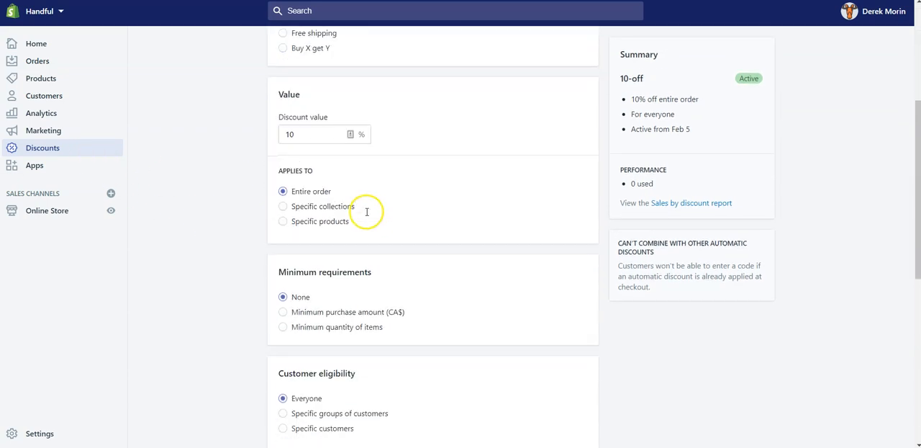
{"action": "scroll", "scroll_direction": "down", "scroll_amount": 3}
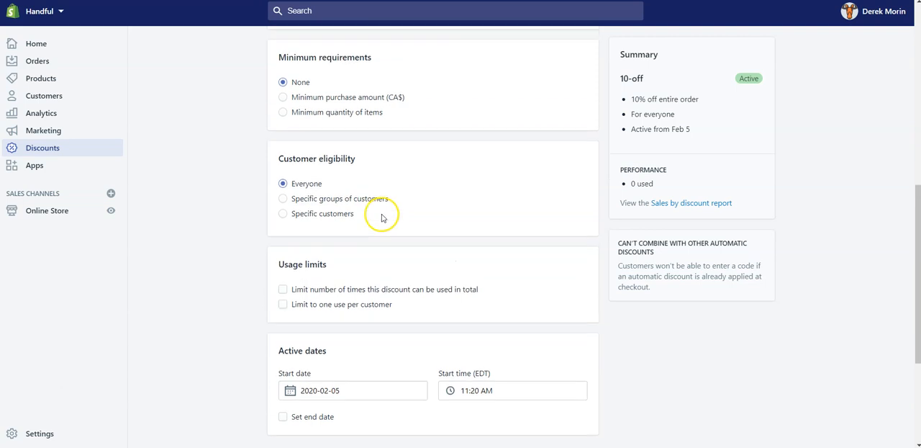
{"action": "scroll", "scroll_direction": "up", "scroll_amount": 3}
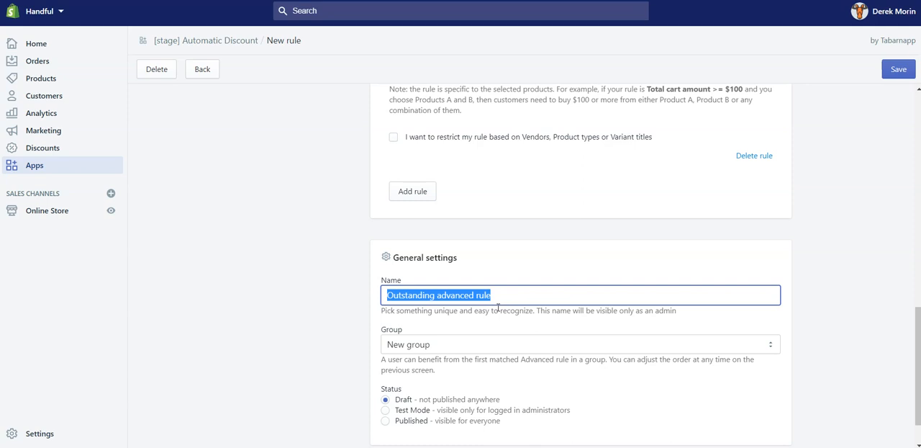
Step: Name the rule Tiered Discounts and set its status to Test Mode
{"action": "type", "text": "Tiered Discounts"}
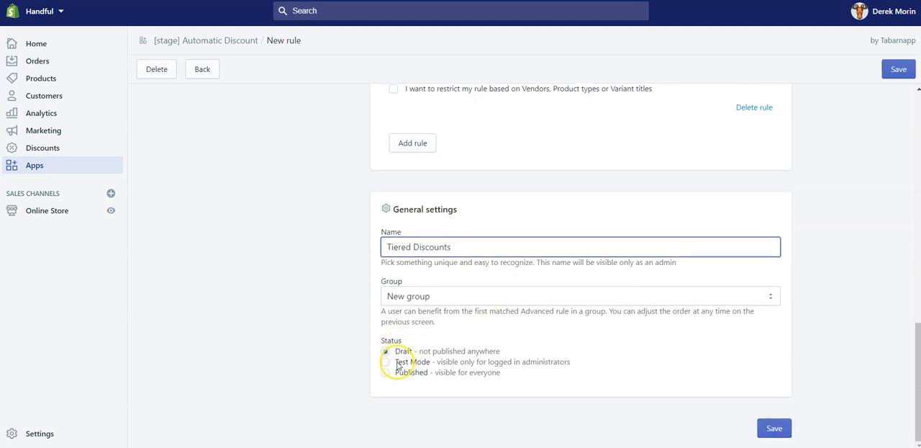
{"action": "left_click", "coordinate": [385, 361]}
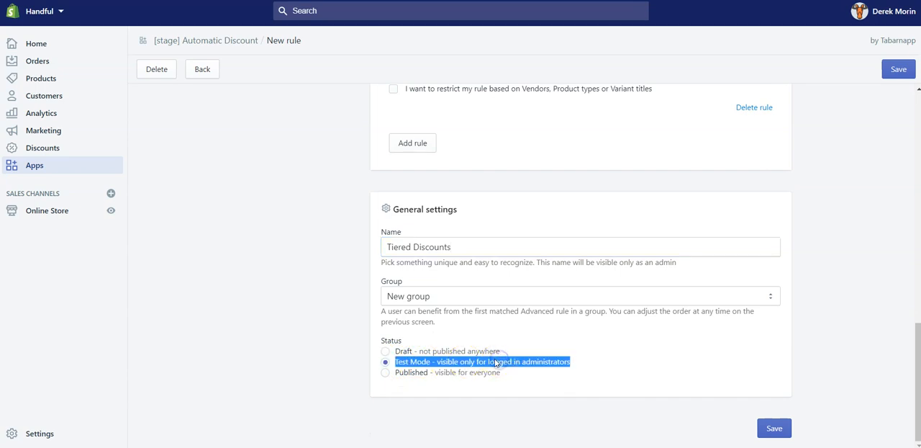
{"action": "mouse_move", "coordinate": [407, 375]}
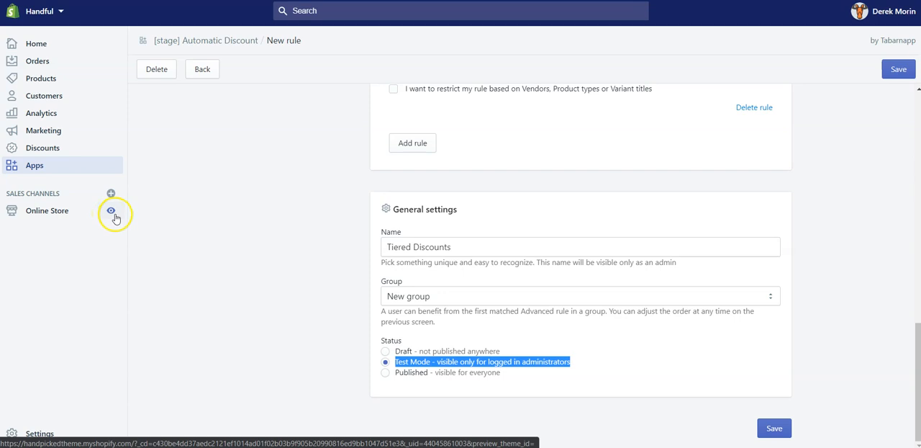
{"action": "mouse_move", "coordinate": [242, 272]}
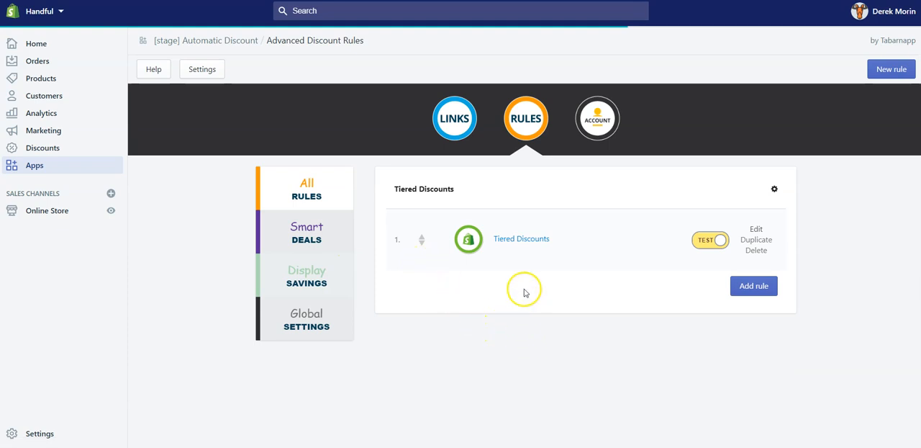
{"action": "mouse_move", "coordinate": [682, 187]}
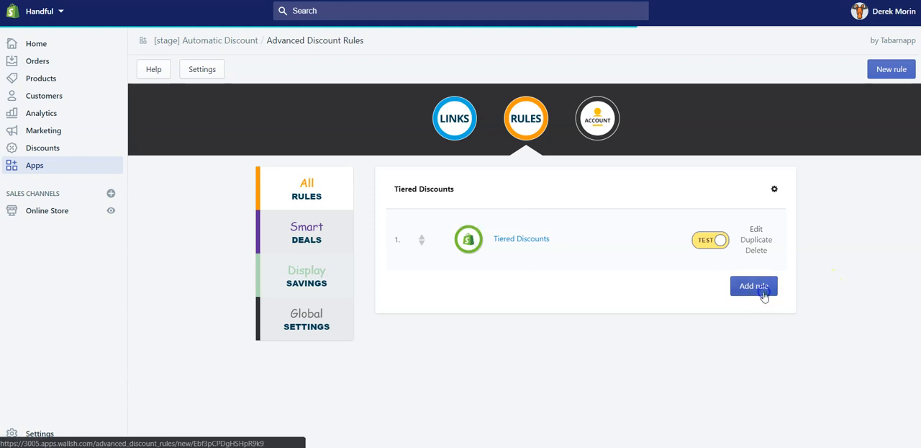
Step: Add a rule under the Tiered Discounts group and look through its coupon codes, Rules and General settings sections
{"action": "left_click", "coordinate": [754, 285]}
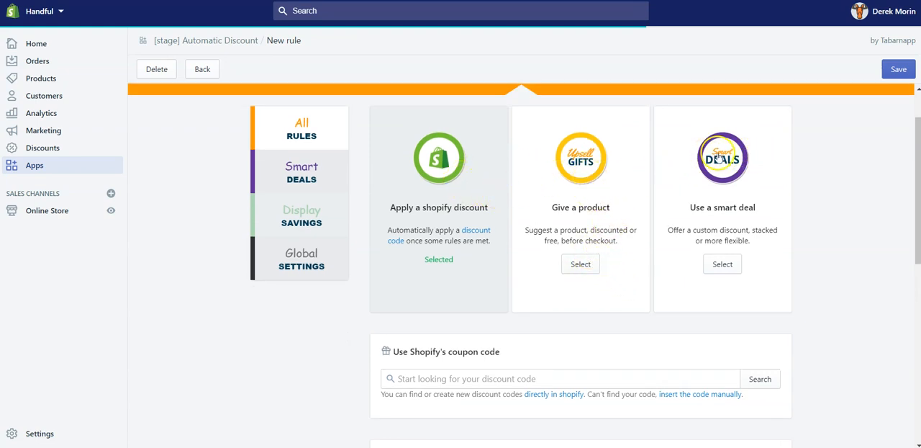
{"action": "scroll", "scroll_direction": "down", "scroll_amount": 3}
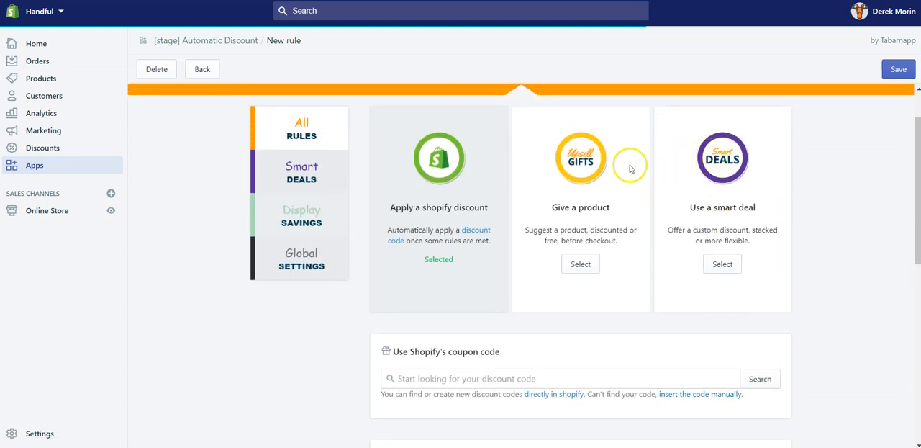
{"action": "mouse_move", "coordinate": [503, 160]}
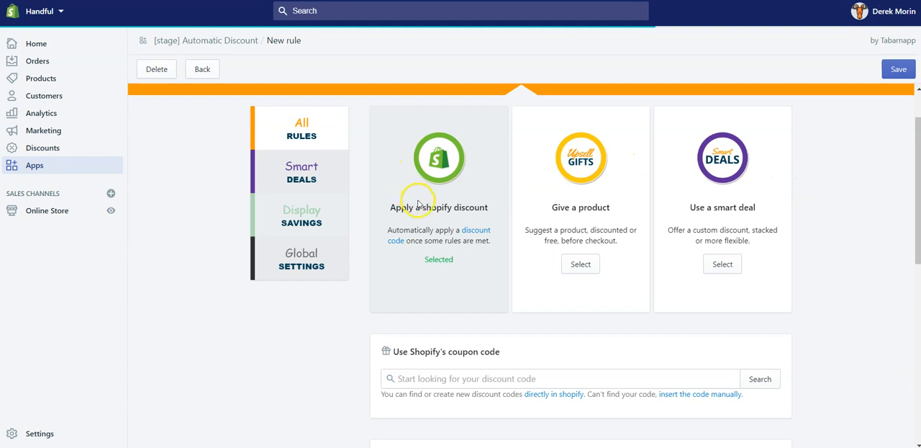
{"action": "mouse_move", "coordinate": [428, 208]}
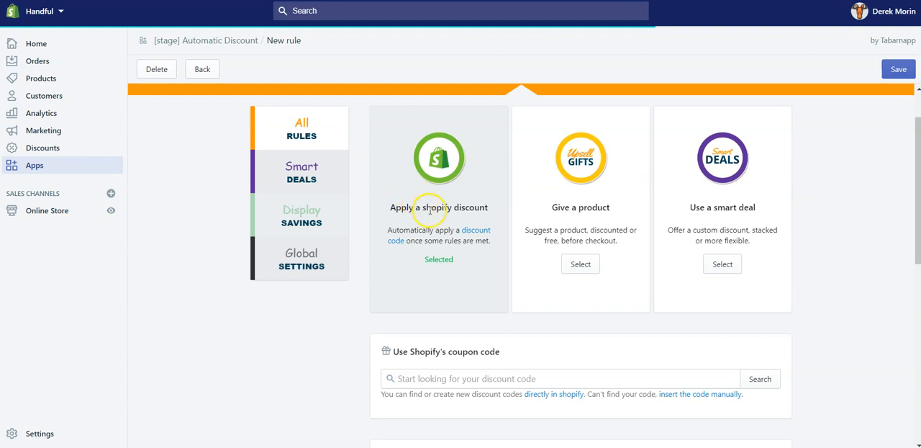
{"action": "mouse_move", "coordinate": [605, 221]}
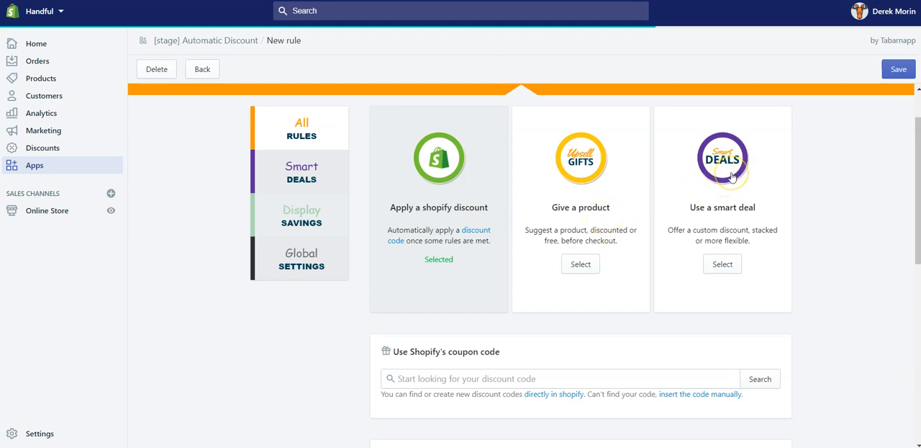
{"action": "mouse_move", "coordinate": [768, 191]}
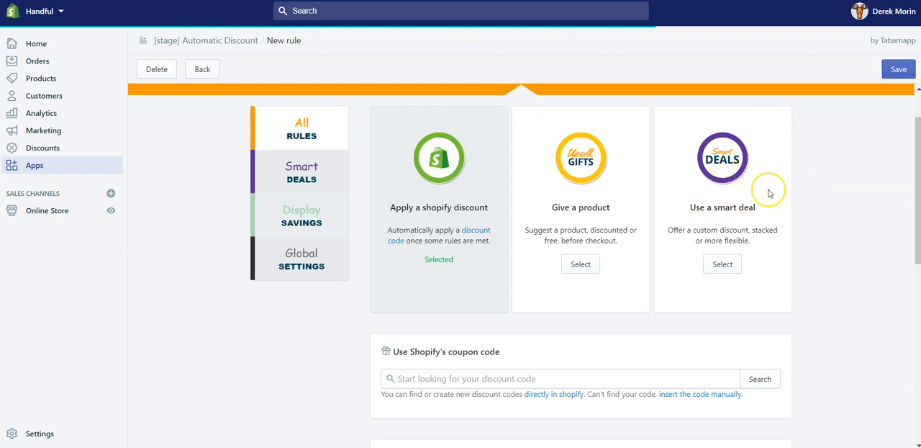
{"action": "scroll", "scroll_direction": "down", "scroll_amount": 3}
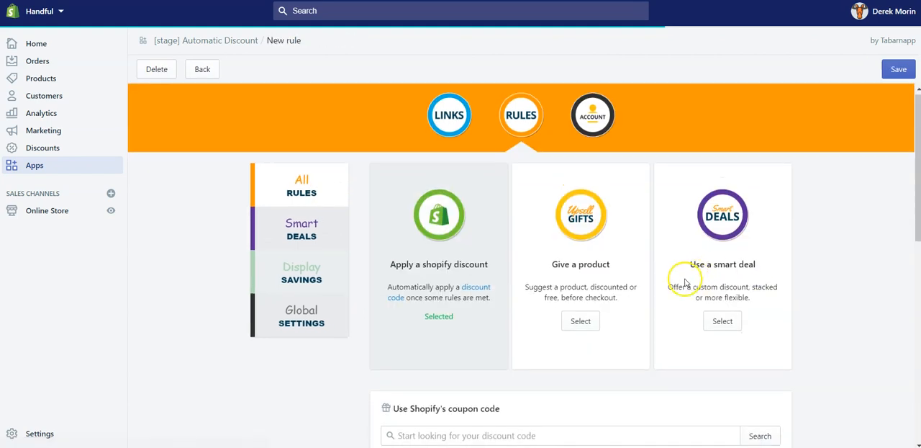
{"action": "scroll", "scroll_direction": "down", "scroll_amount": 3}
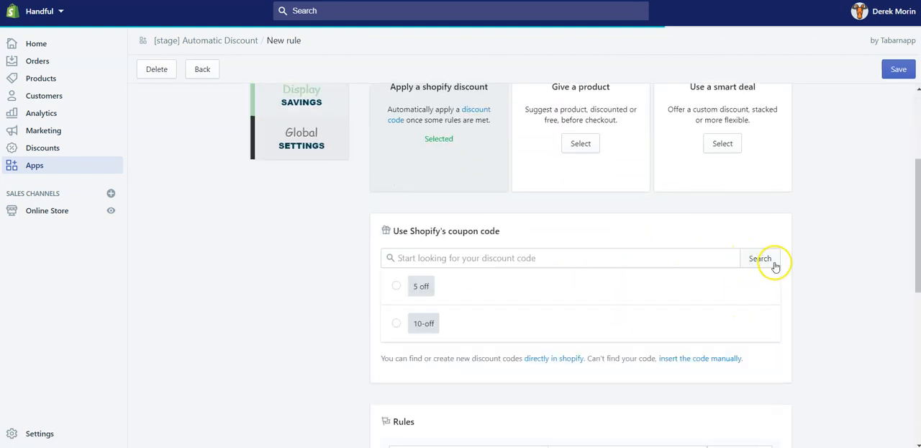
{"action": "scroll", "scroll_direction": "down", "scroll_amount": 3}
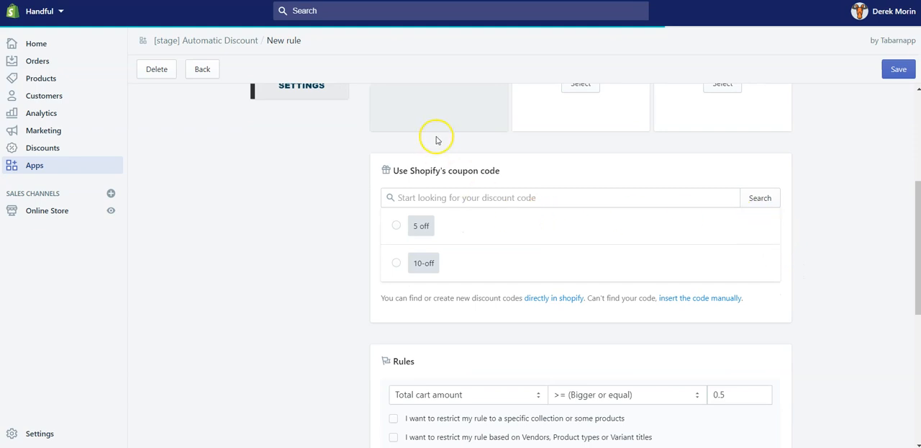
{"action": "scroll", "scroll_direction": "down", "scroll_amount": 3}
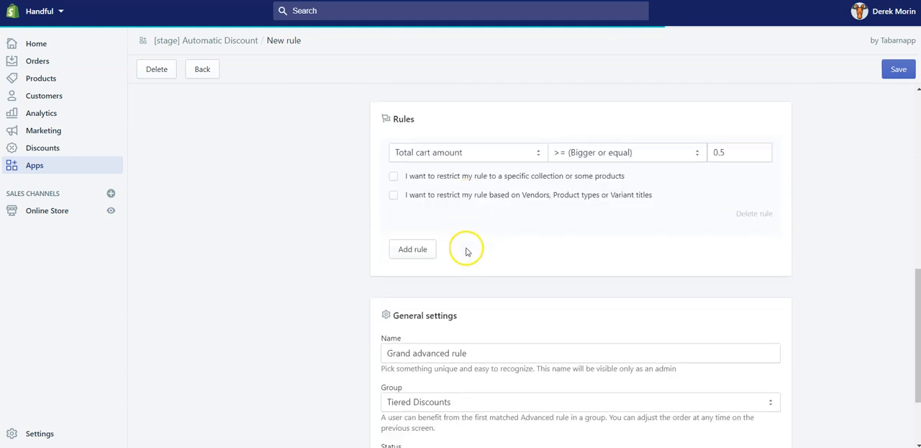
{"action": "scroll", "scroll_direction": "down", "scroll_amount": 3}
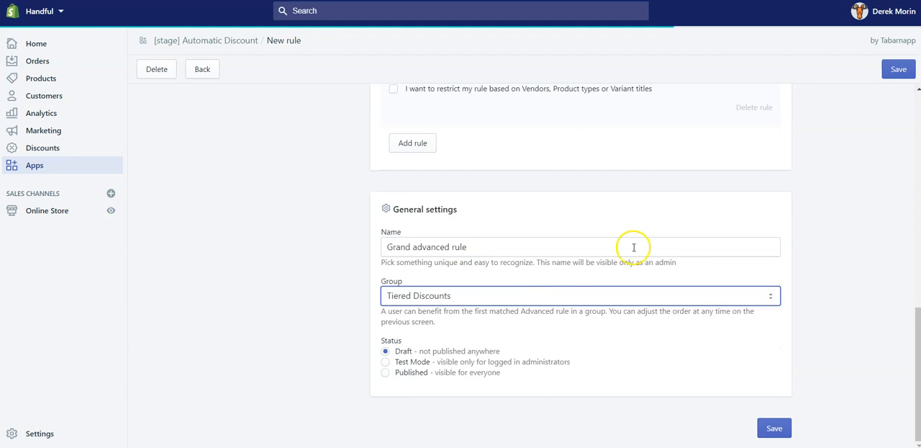
Step: Leave the new rule unsaved and close the Tiered Discounts group's gear settings on the rules list
{"action": "left_click", "coordinate": [201, 69]}
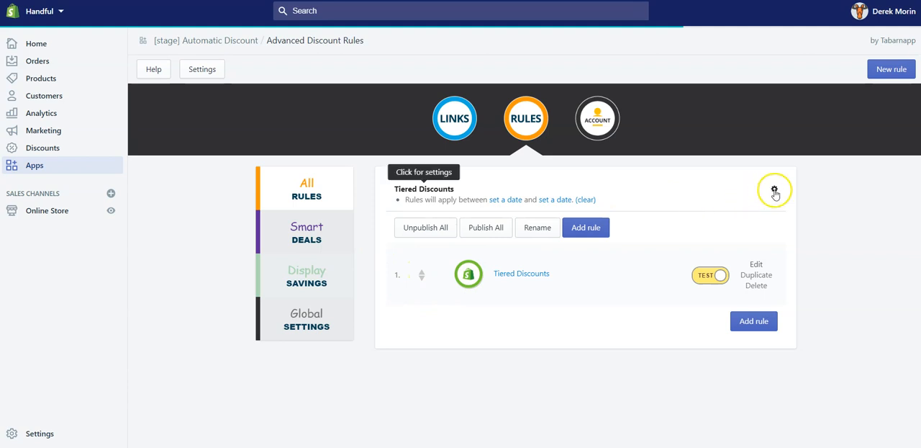
{"action": "left_click", "coordinate": [774, 189]}
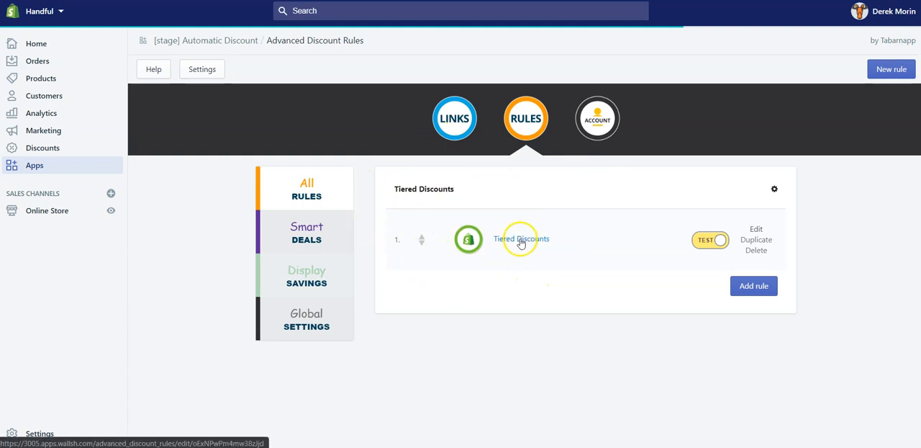
{"action": "mouse_move", "coordinate": [540, 298]}
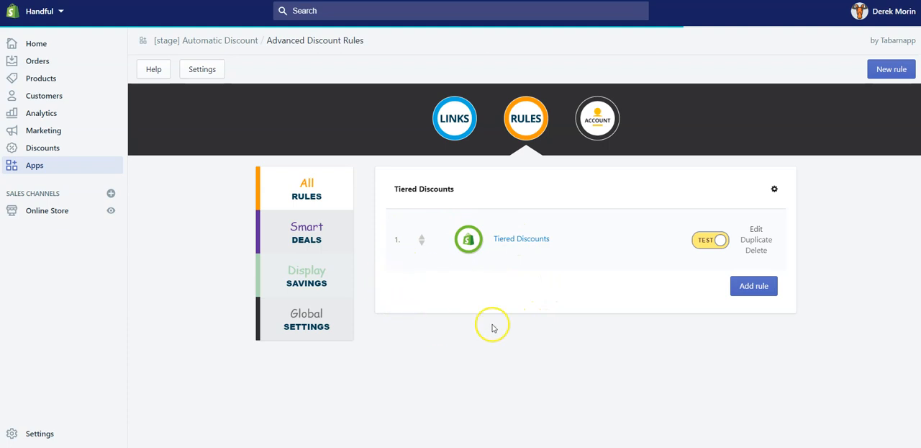
{"action": "mouse_move", "coordinate": [684, 413]}
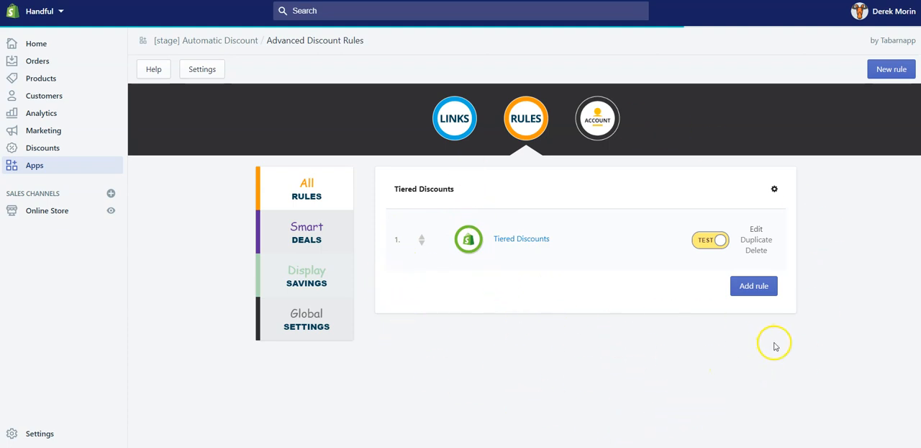
{"action": "mouse_move", "coordinate": [767, 332]}
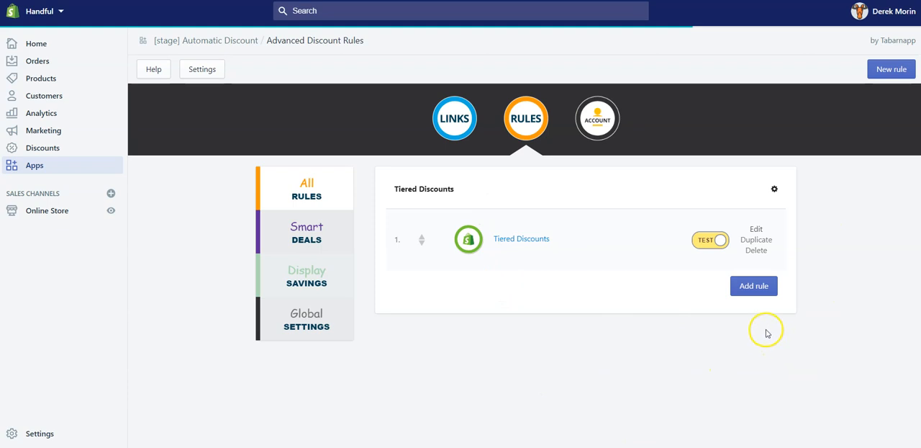
{"action": "mouse_move", "coordinate": [544, 292]}
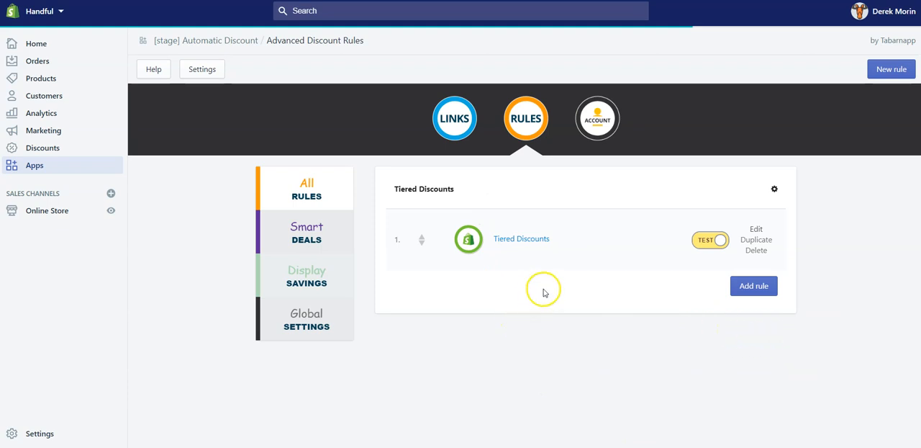
{"action": "mouse_move", "coordinate": [562, 280]}
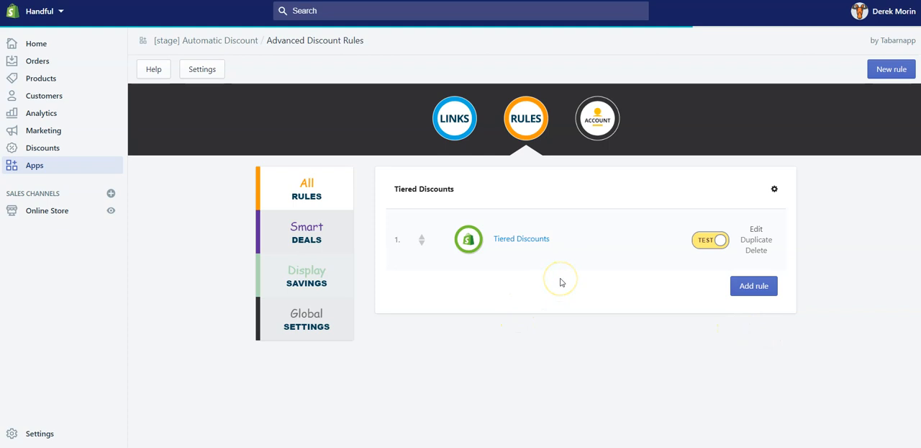